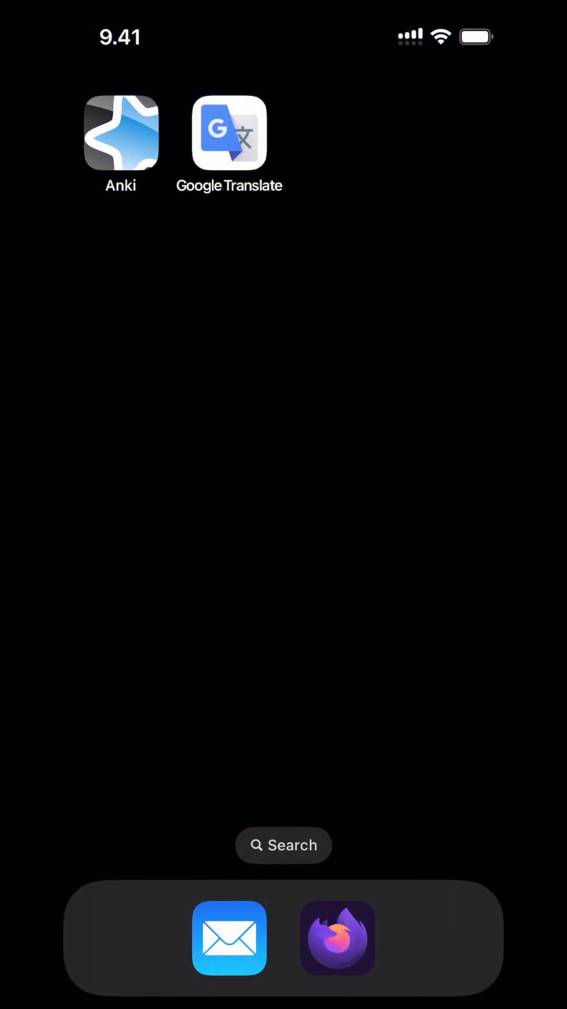
Launch Firefox Focus from the Home Screen dock
click(336, 937)
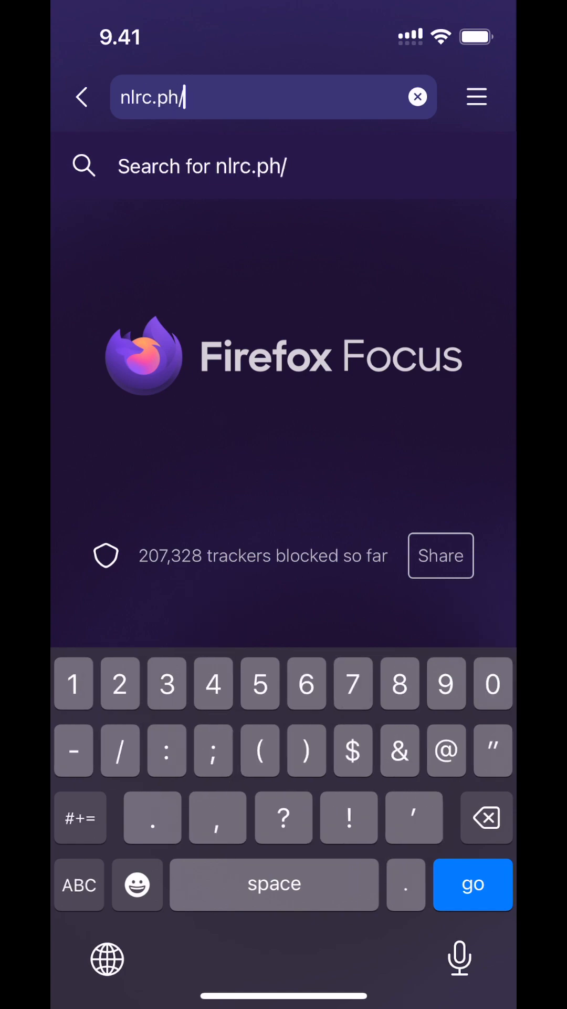
Load the NLRC Moodle site and follow the 'Lost password?' link
text(moodle)
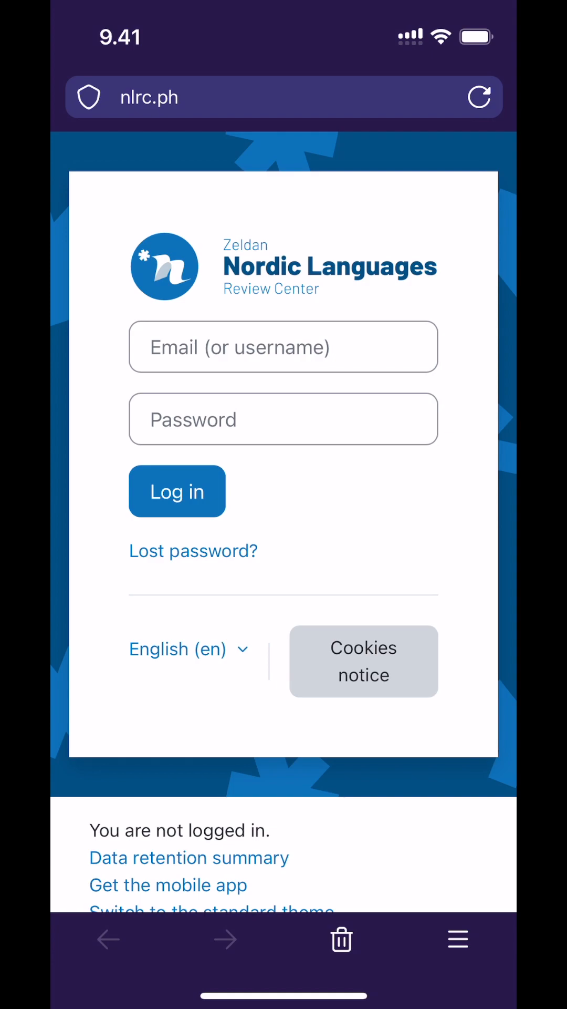
click(192, 550)
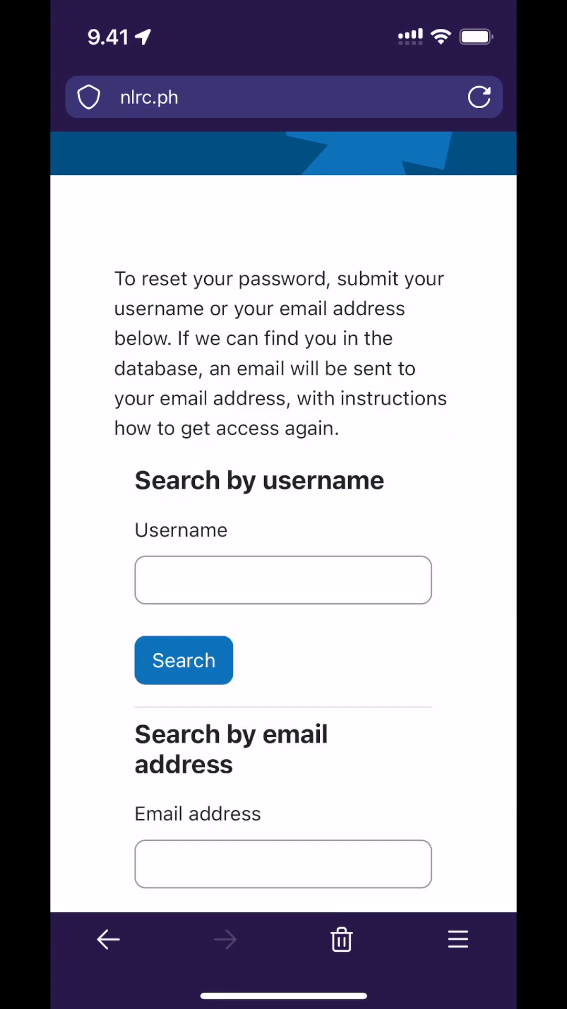
scroll(down, 3)
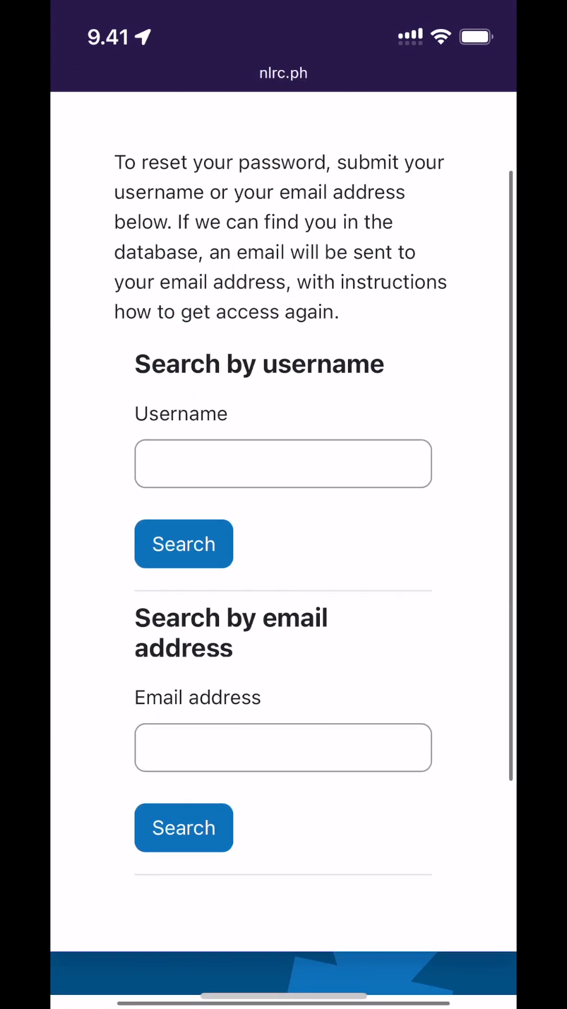
click(283, 747)
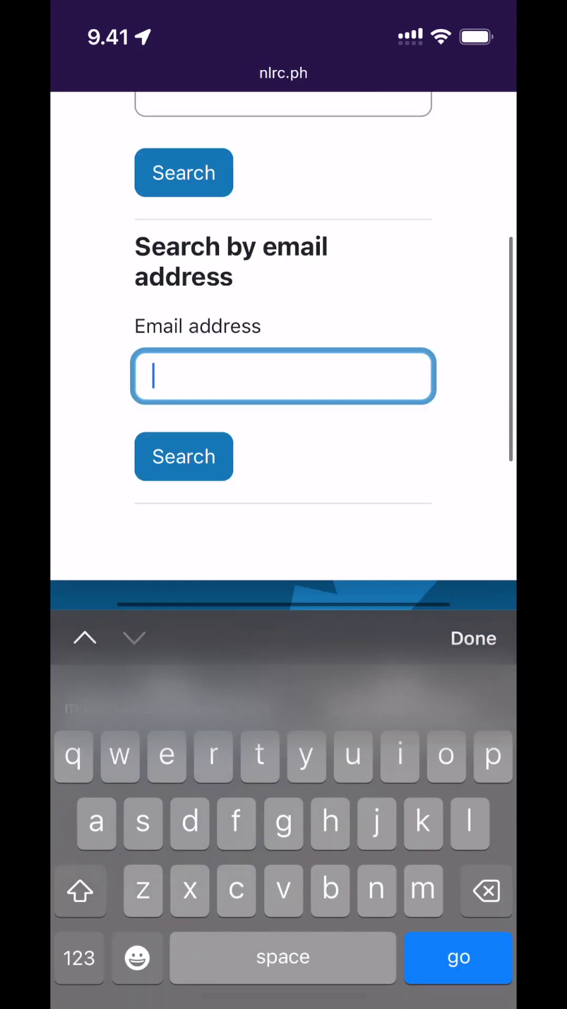
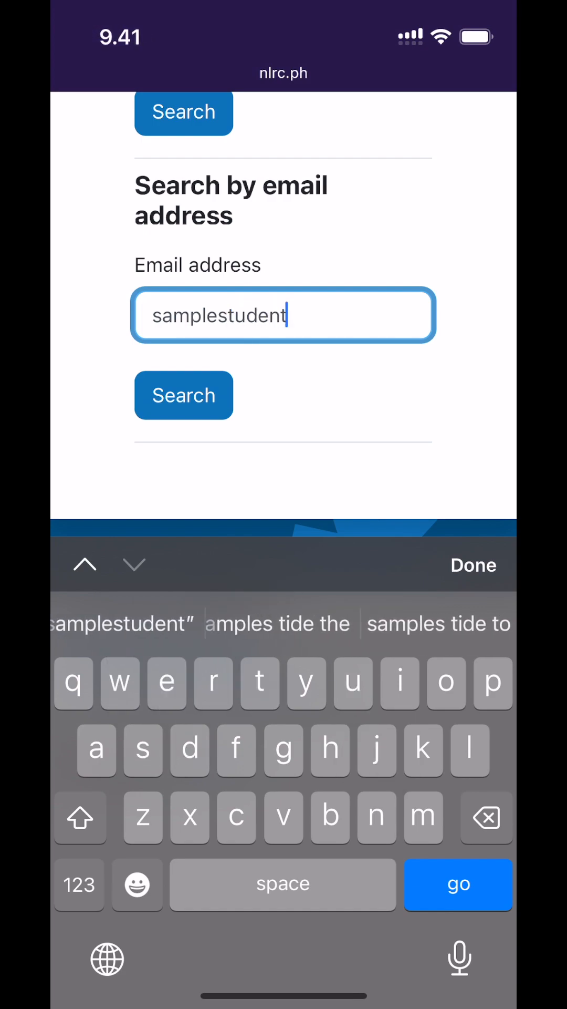
click(78, 885)
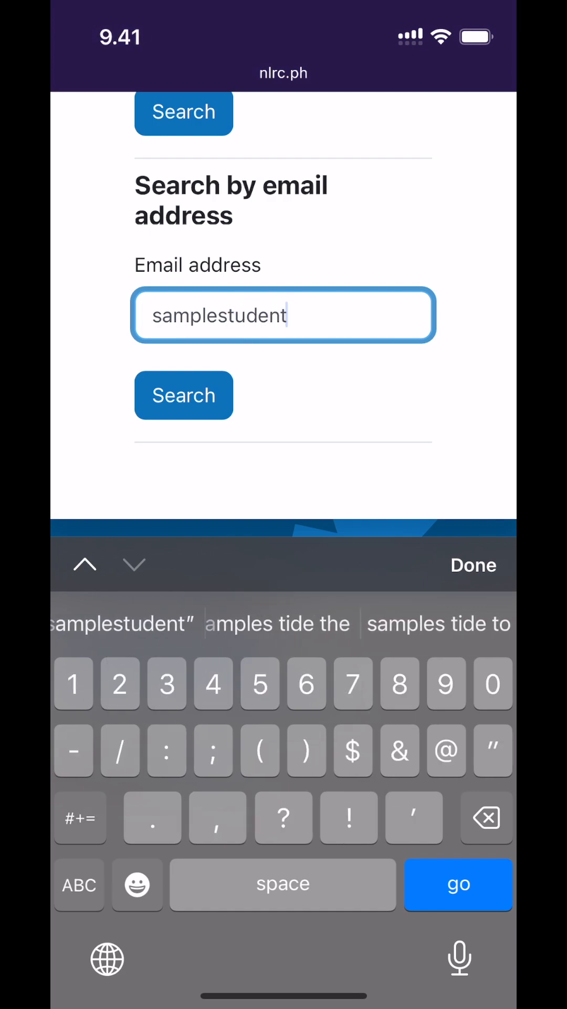
text(@nl)
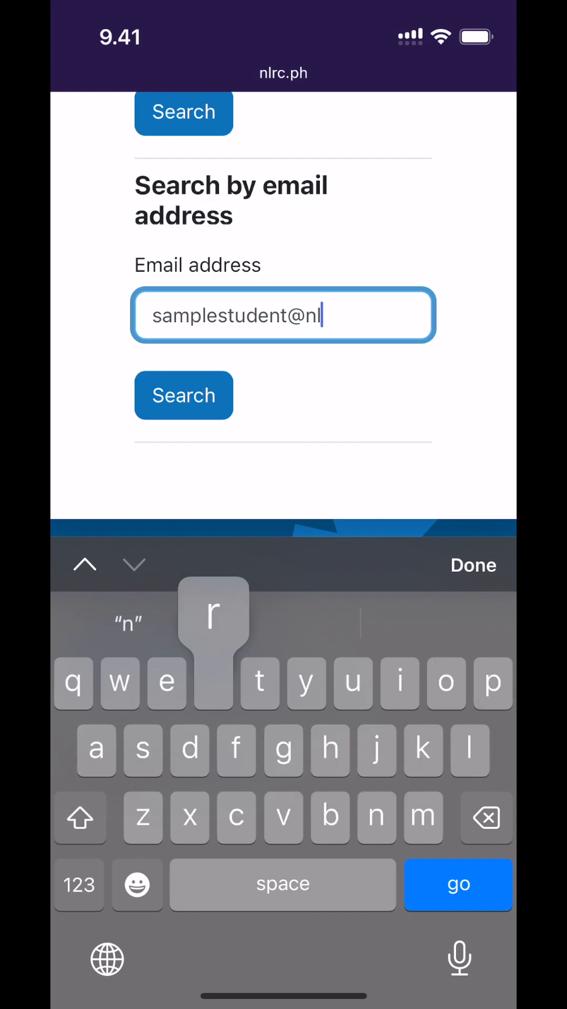
text(rc.)
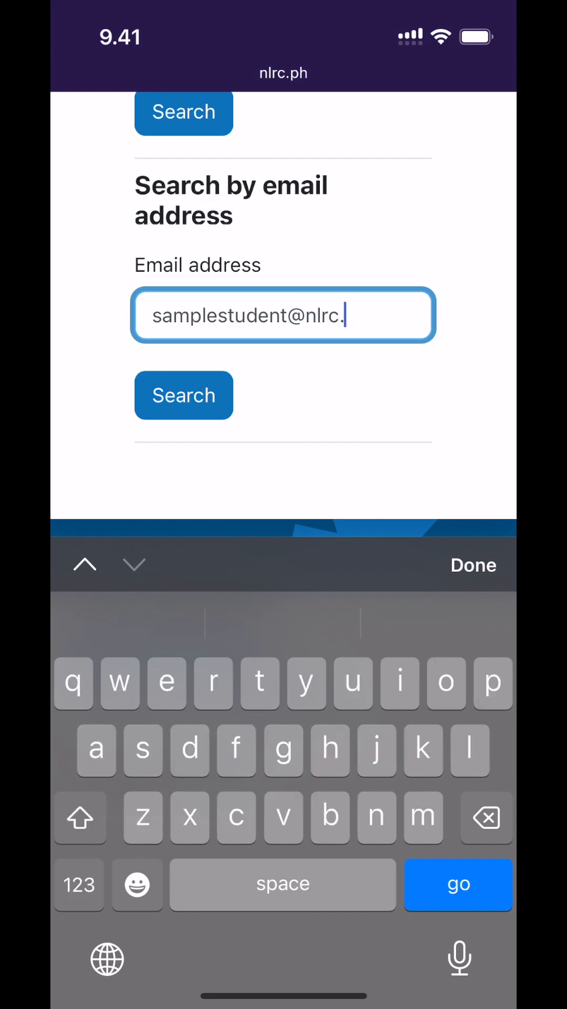
text(ph)
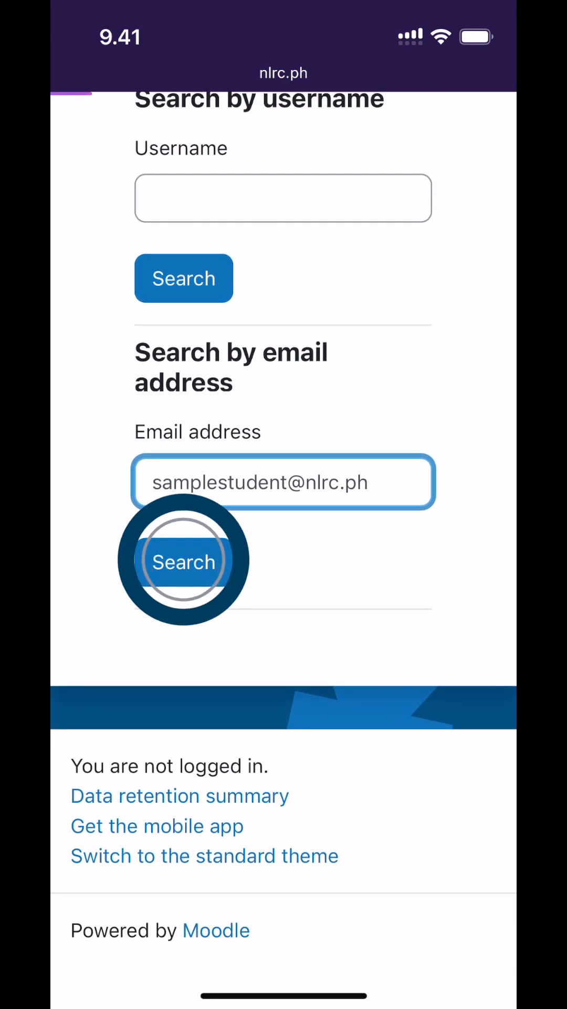
Send the reset request, then follow the NLRC Moodle email's reset link for samplestudent16
click(183, 561)
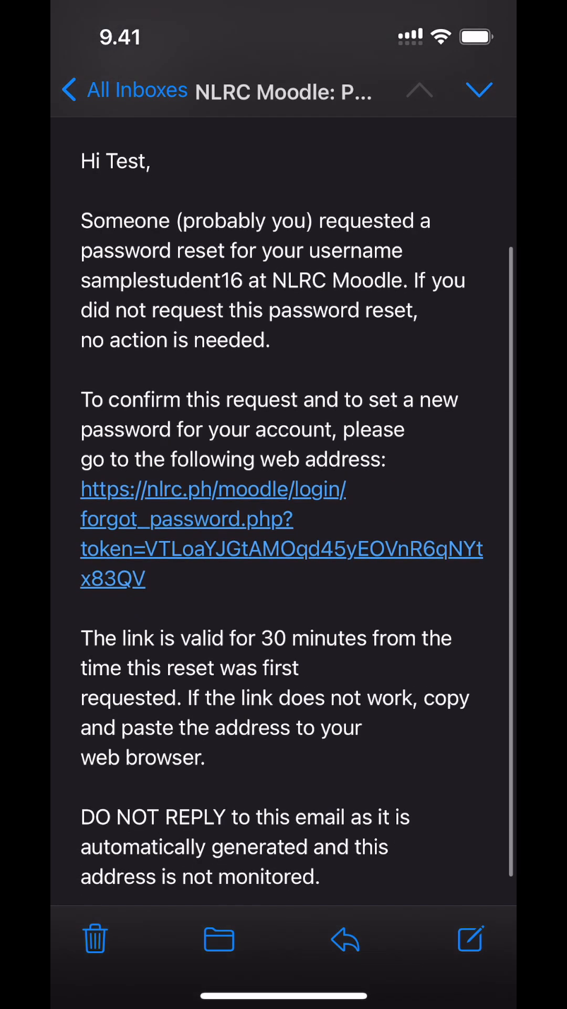
scroll(up, 3)
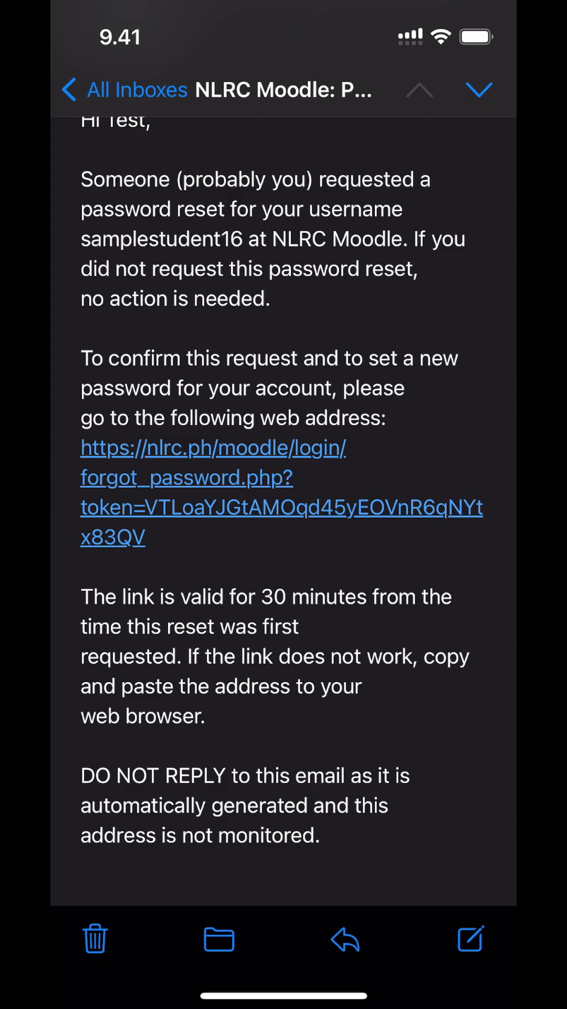
click(212, 506)
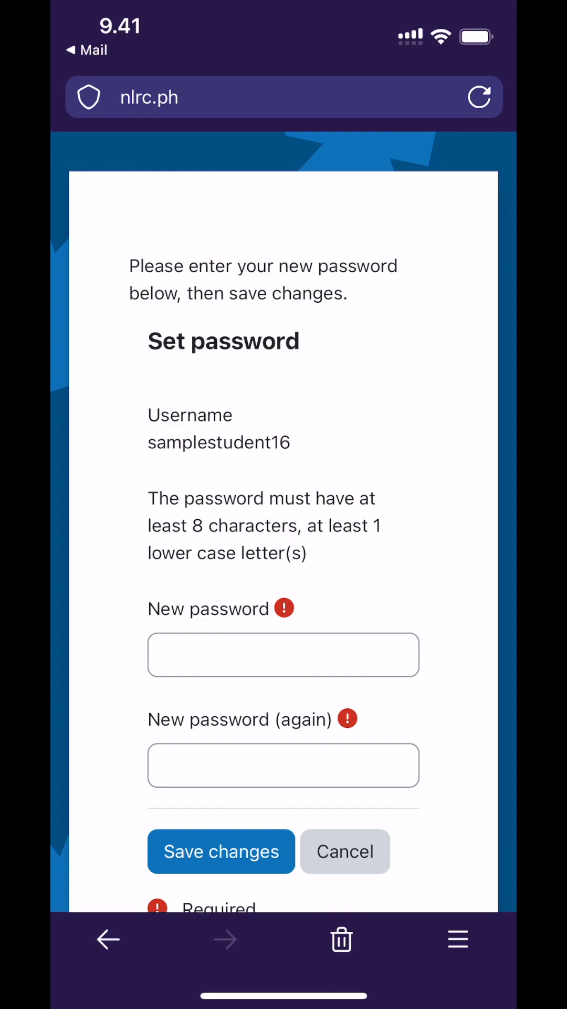
Dismiss the keyboard after entering the new password twice, and save the changes
scroll(down, 3)
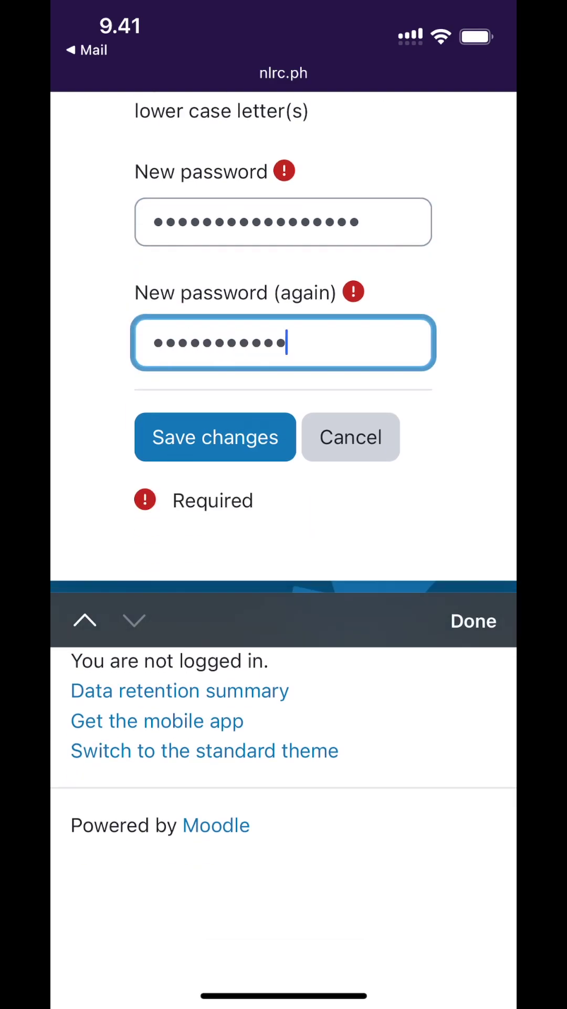
click(473, 619)
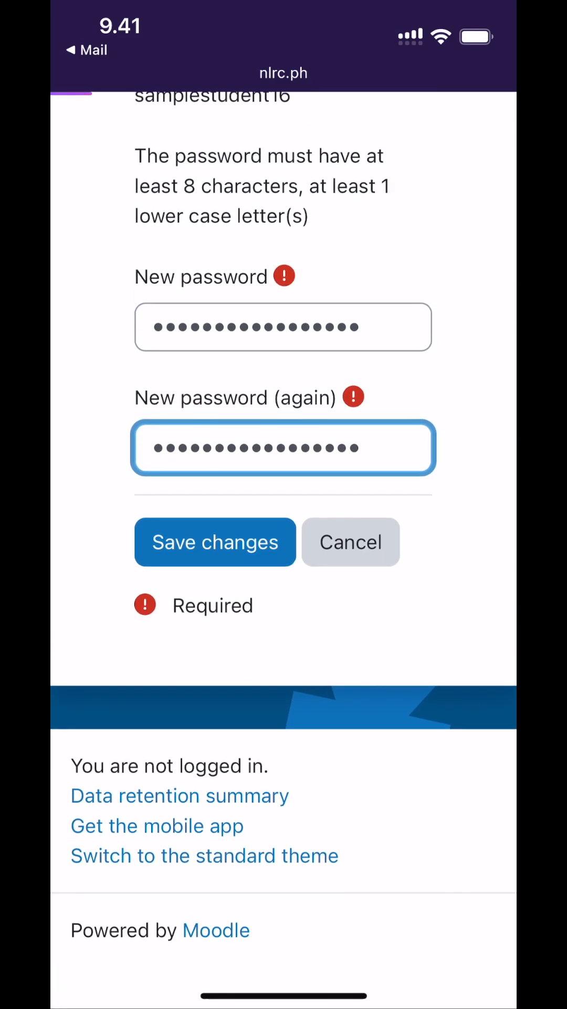
click(215, 541)
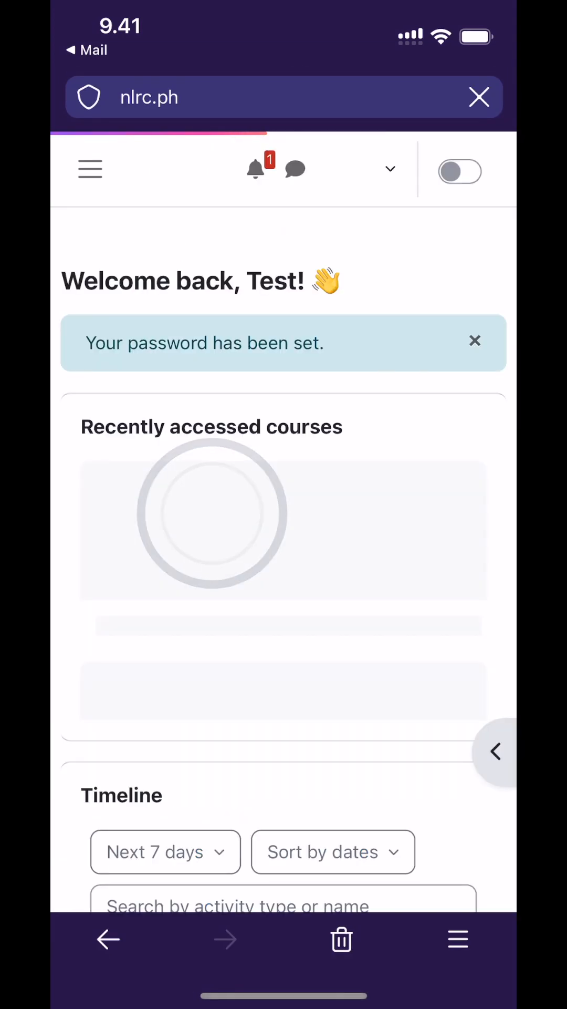